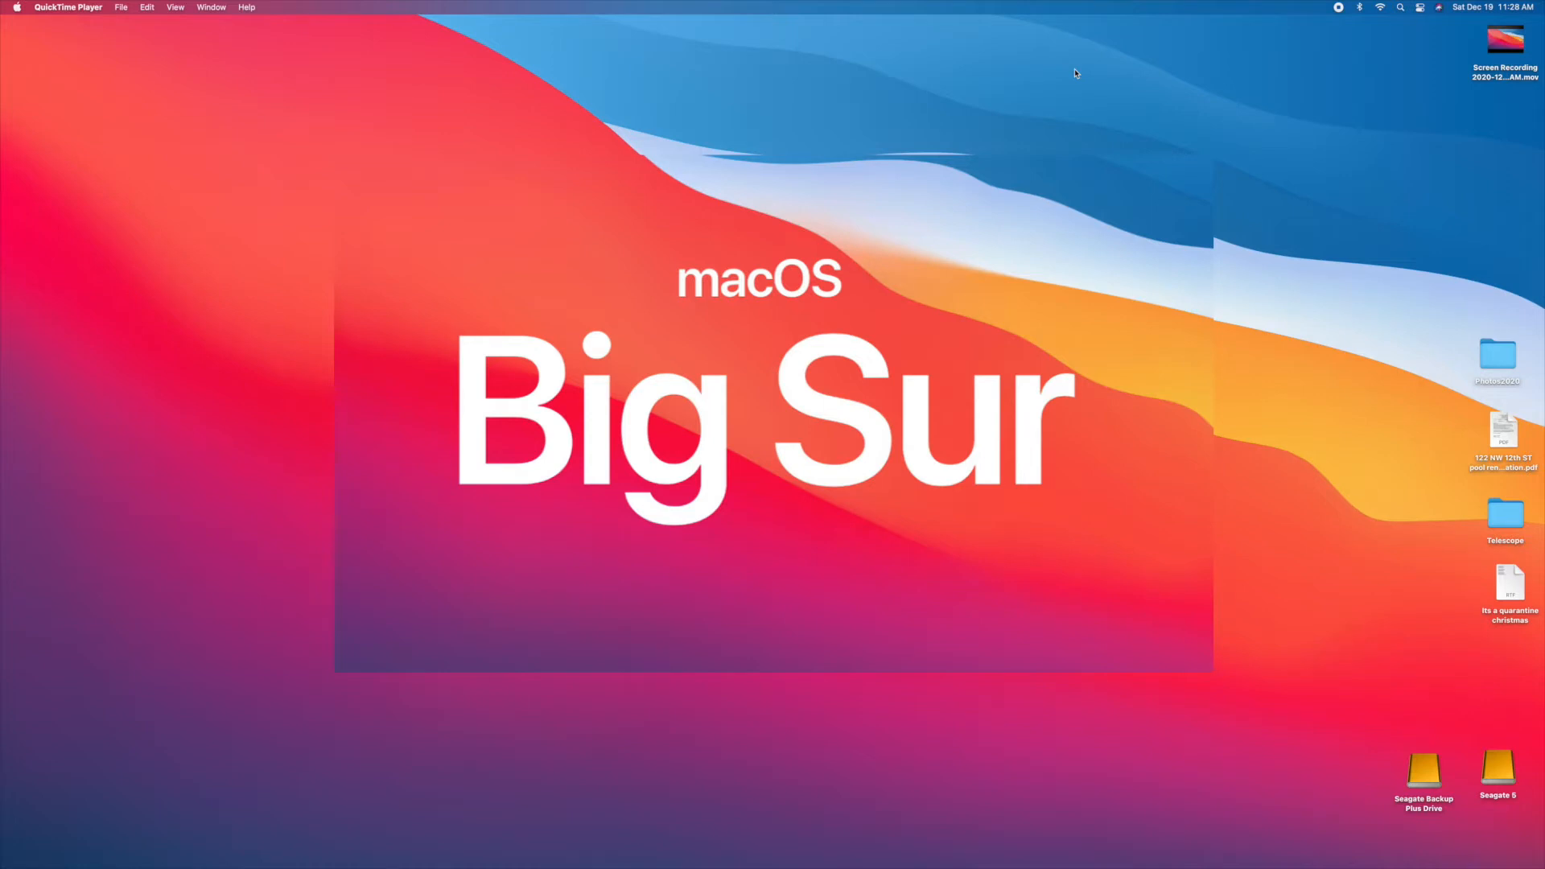
mouse_move(1456, 109)
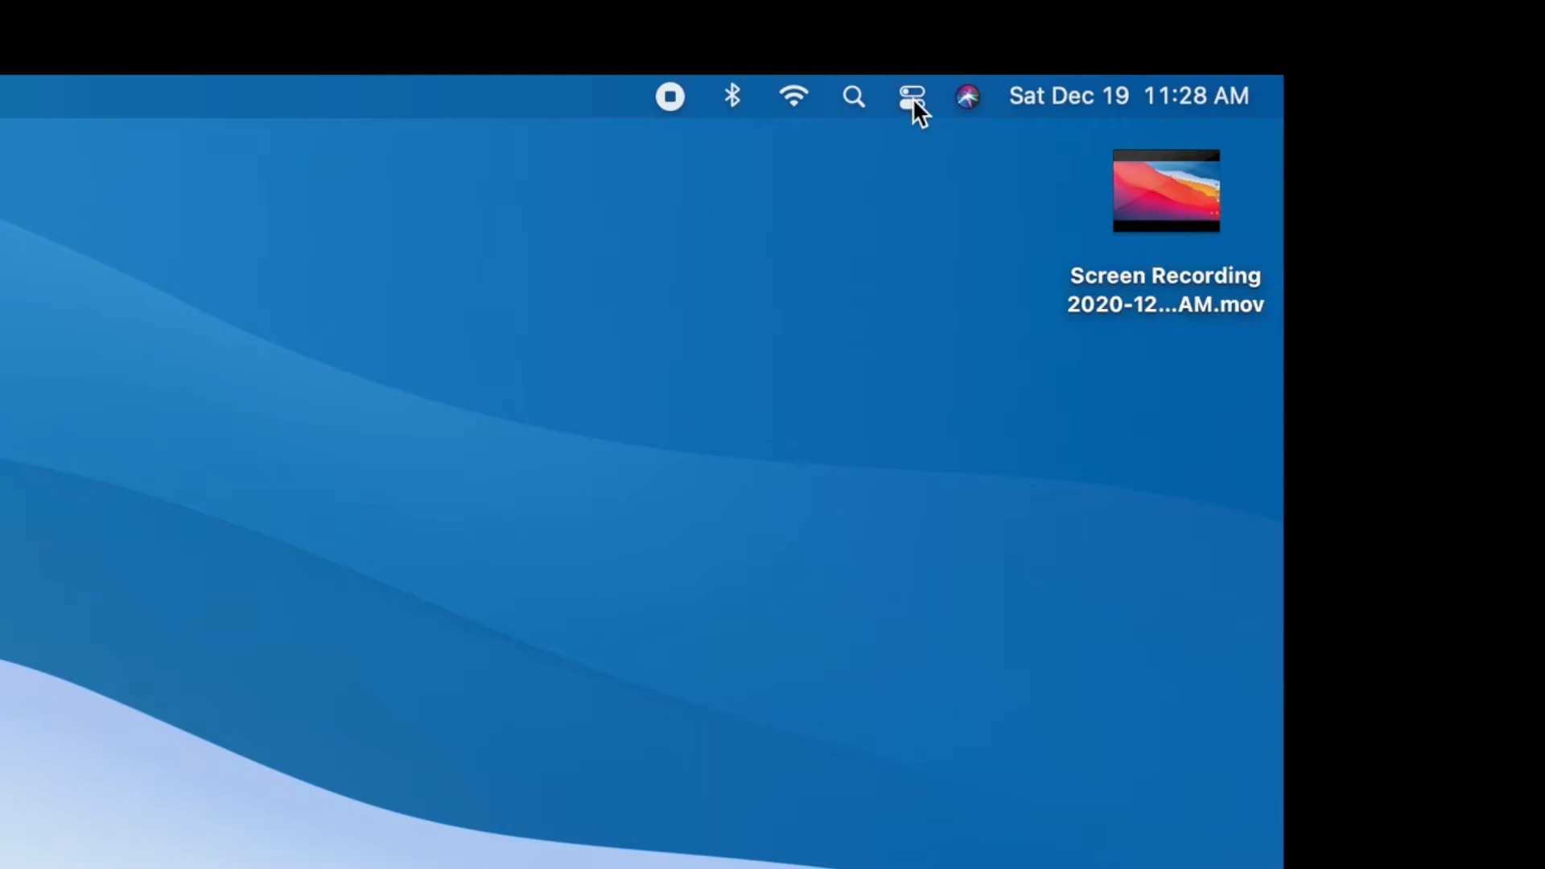
Dismiss the Apple Music welcome and play LANDR-I STOPPED BELIEVING from Recently Added
click(910, 95)
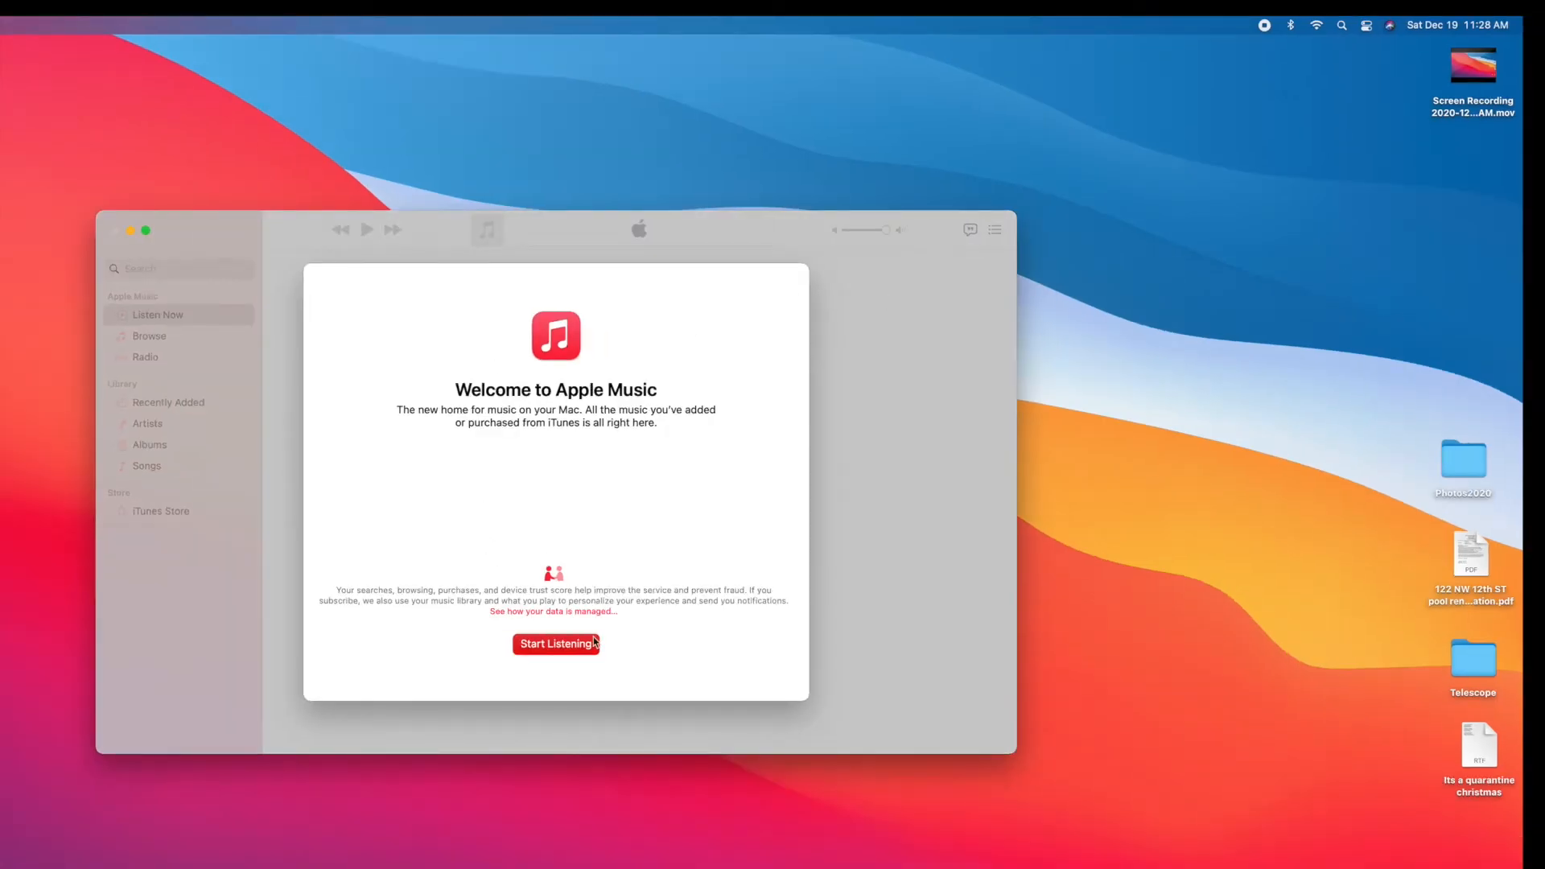
click(556, 644)
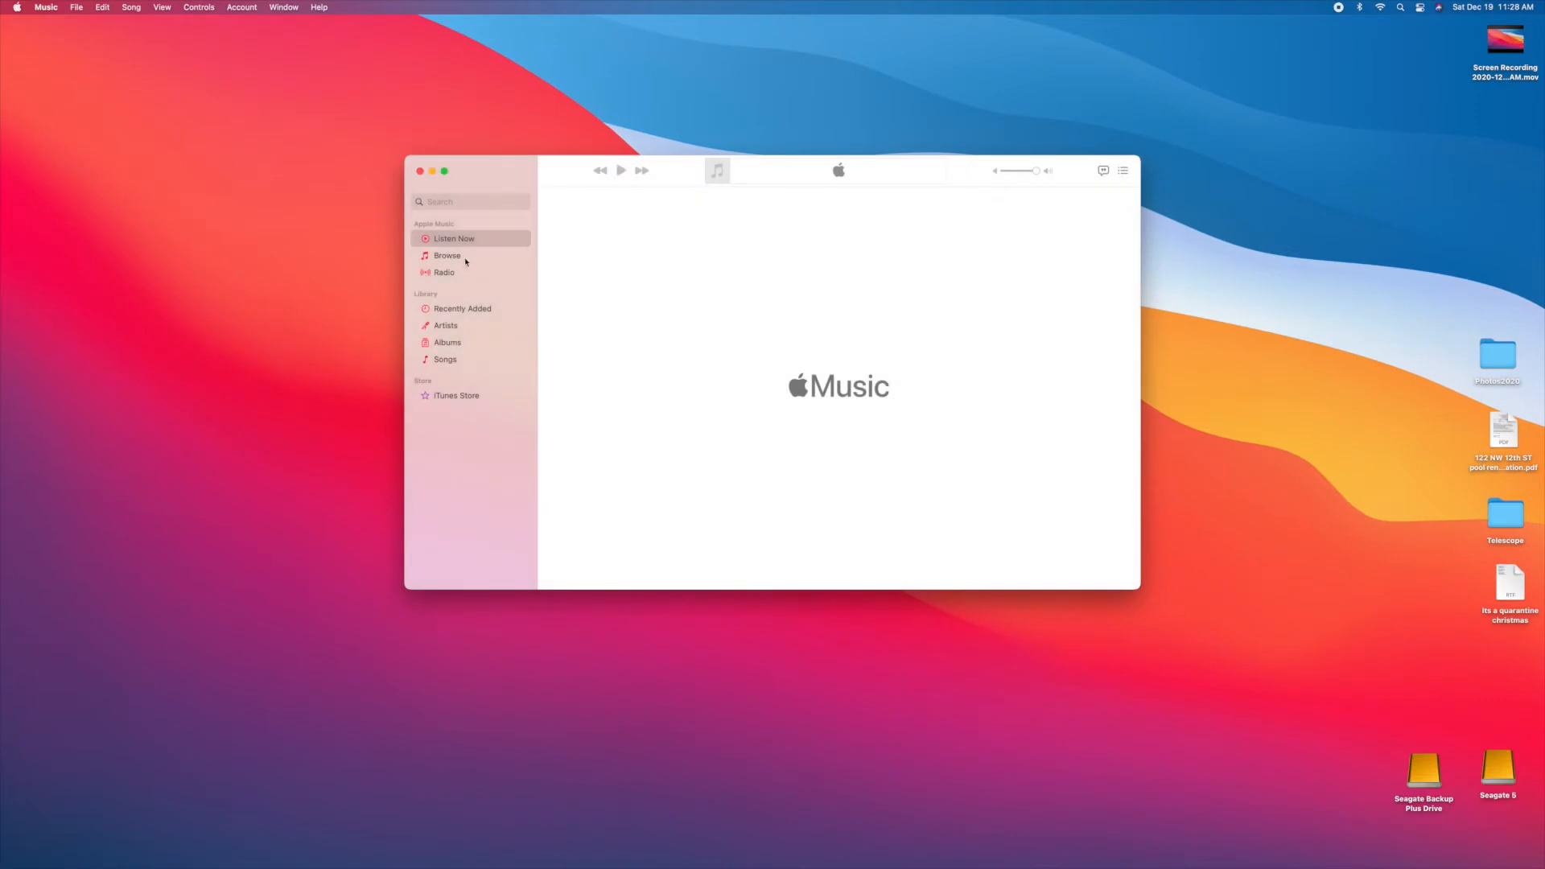
click(462, 308)
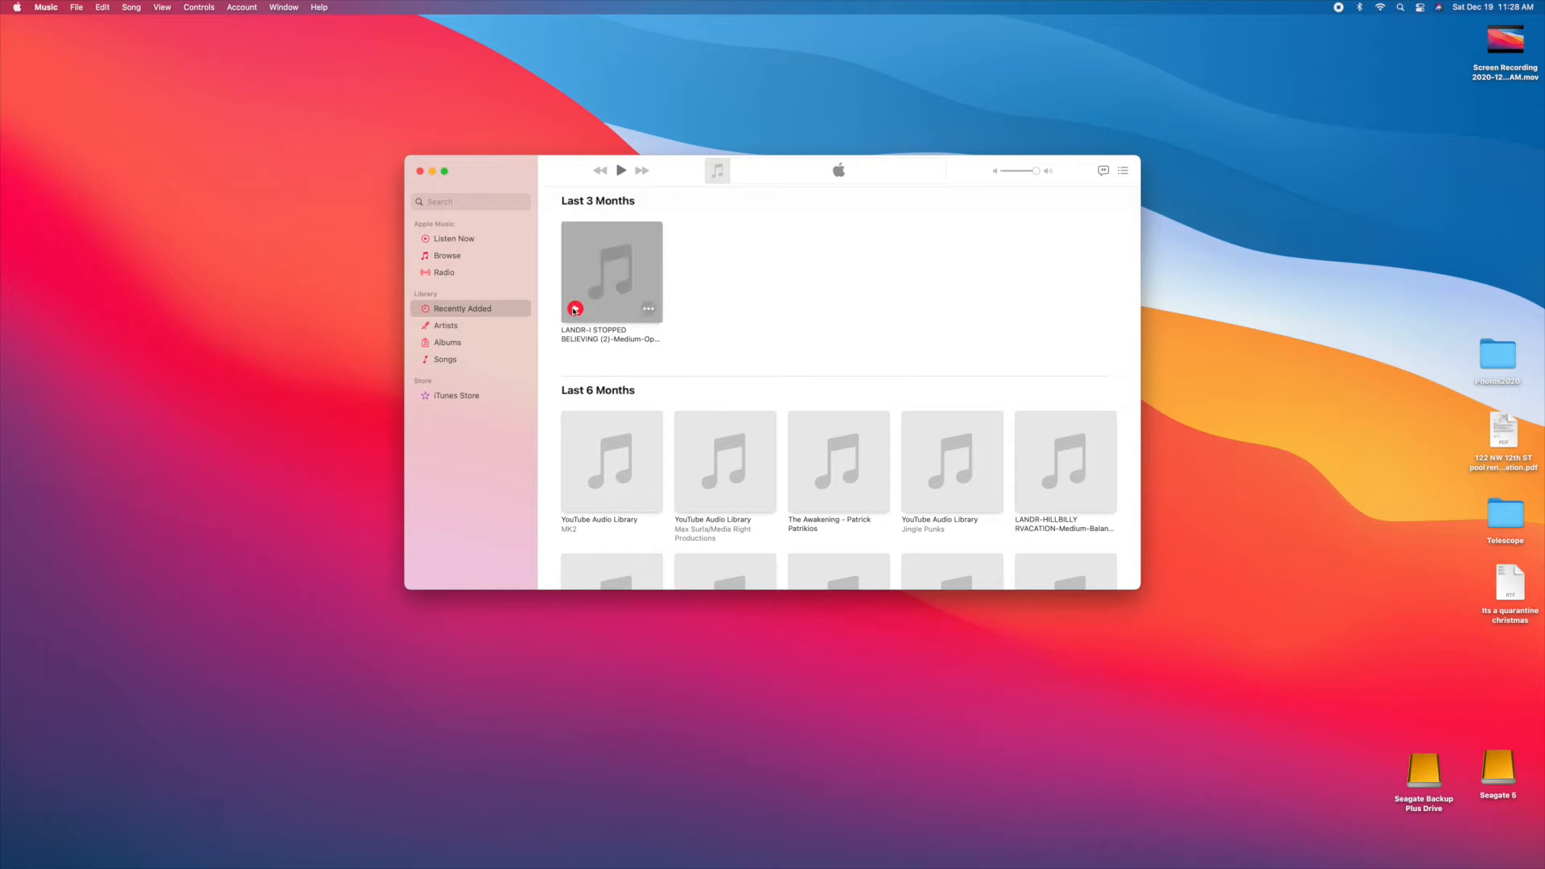
click(575, 308)
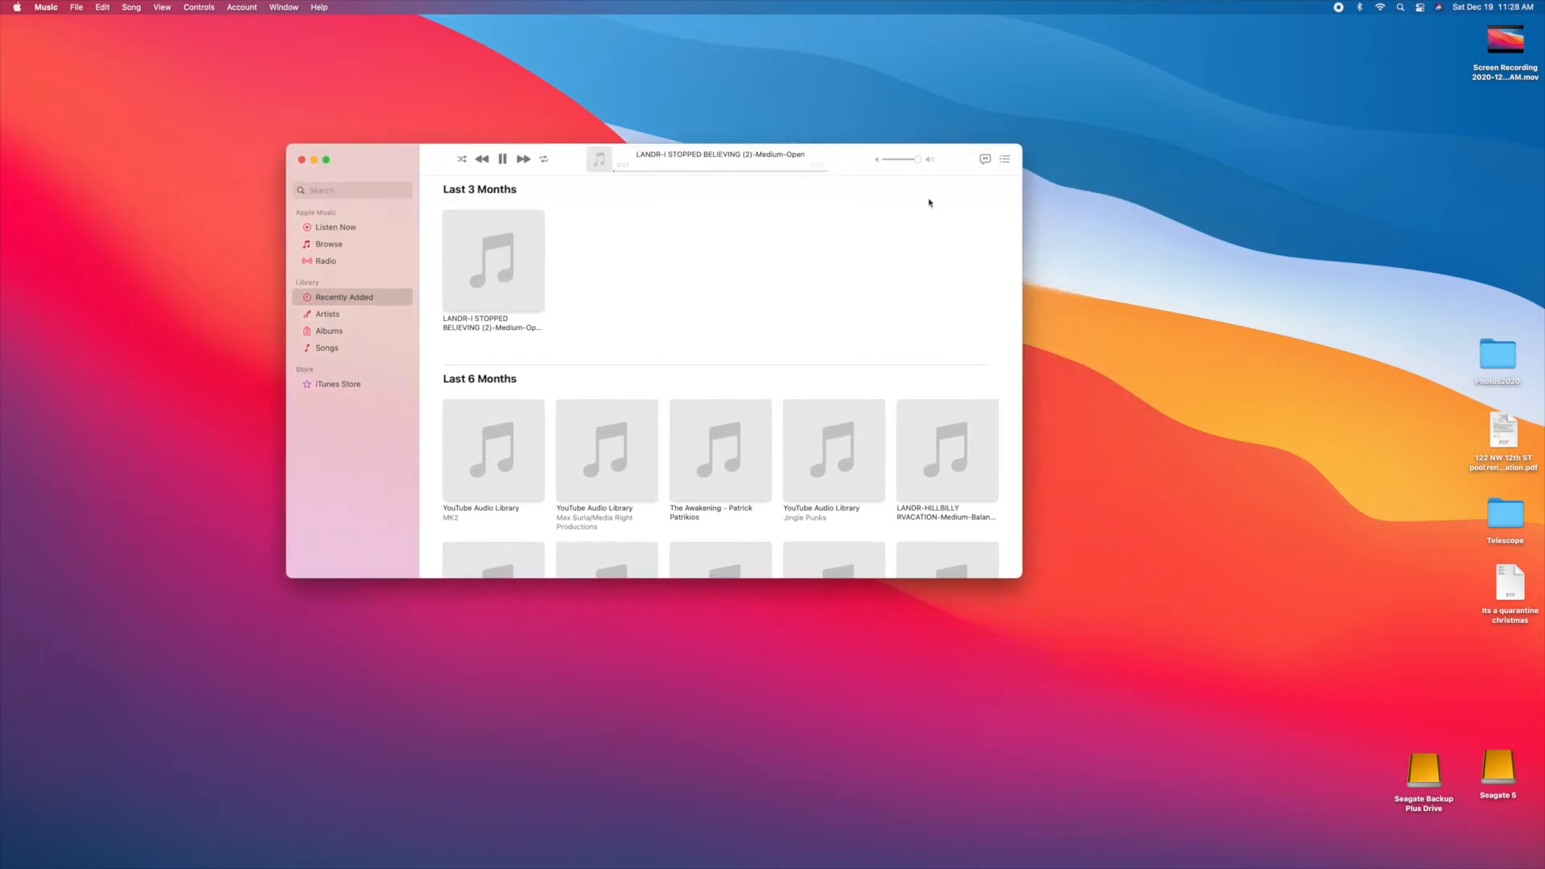
mouse_move(1370, 96)
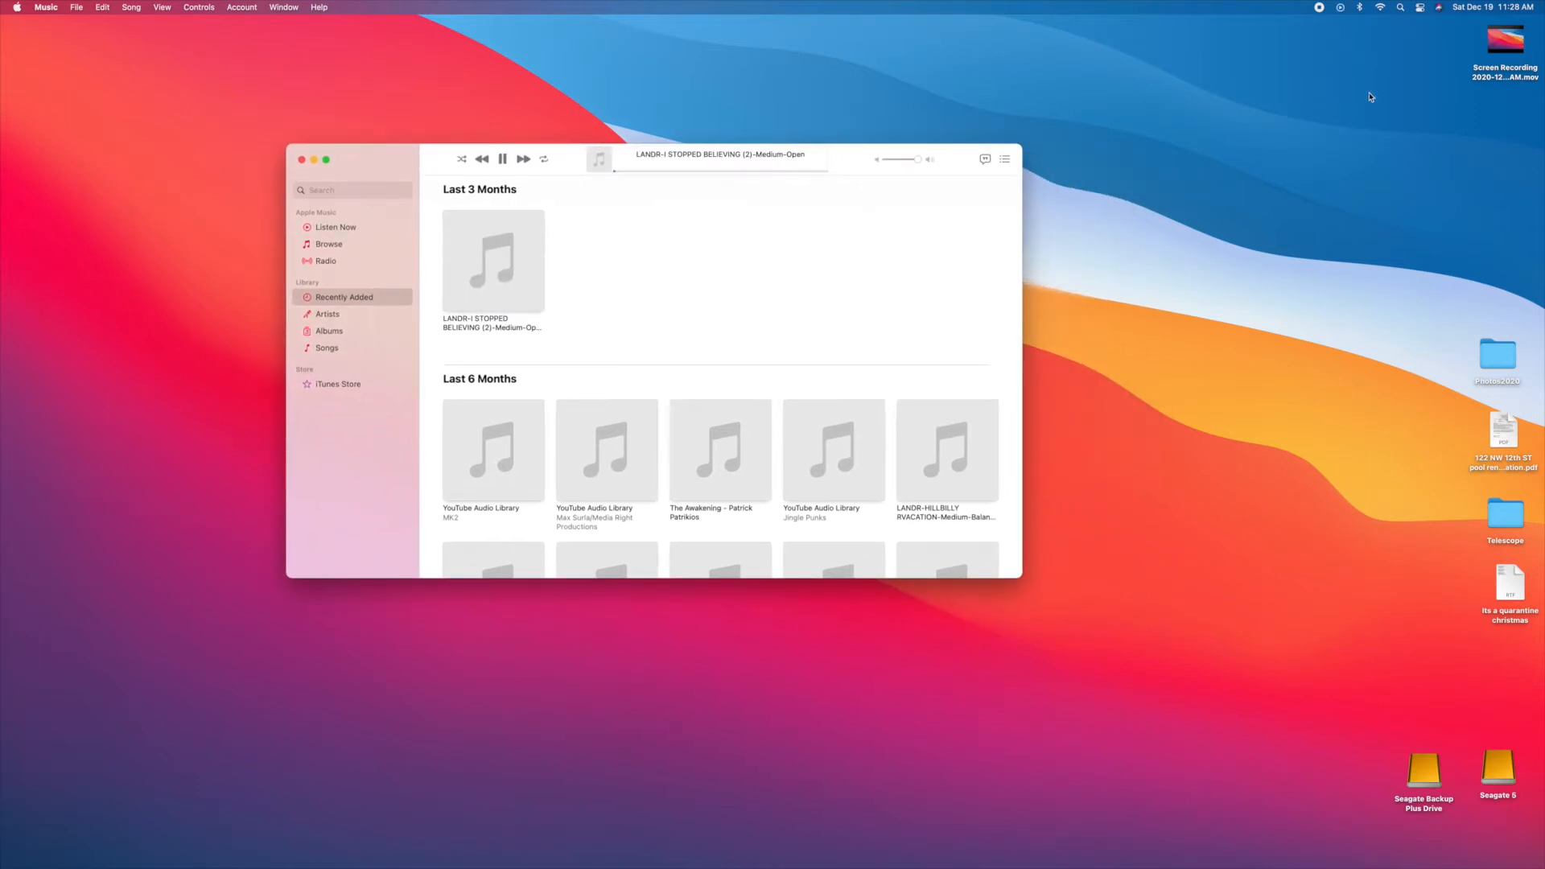
Drag the Control Center volume slider down, up higher, then back down, and pause playback
click(1418, 7)
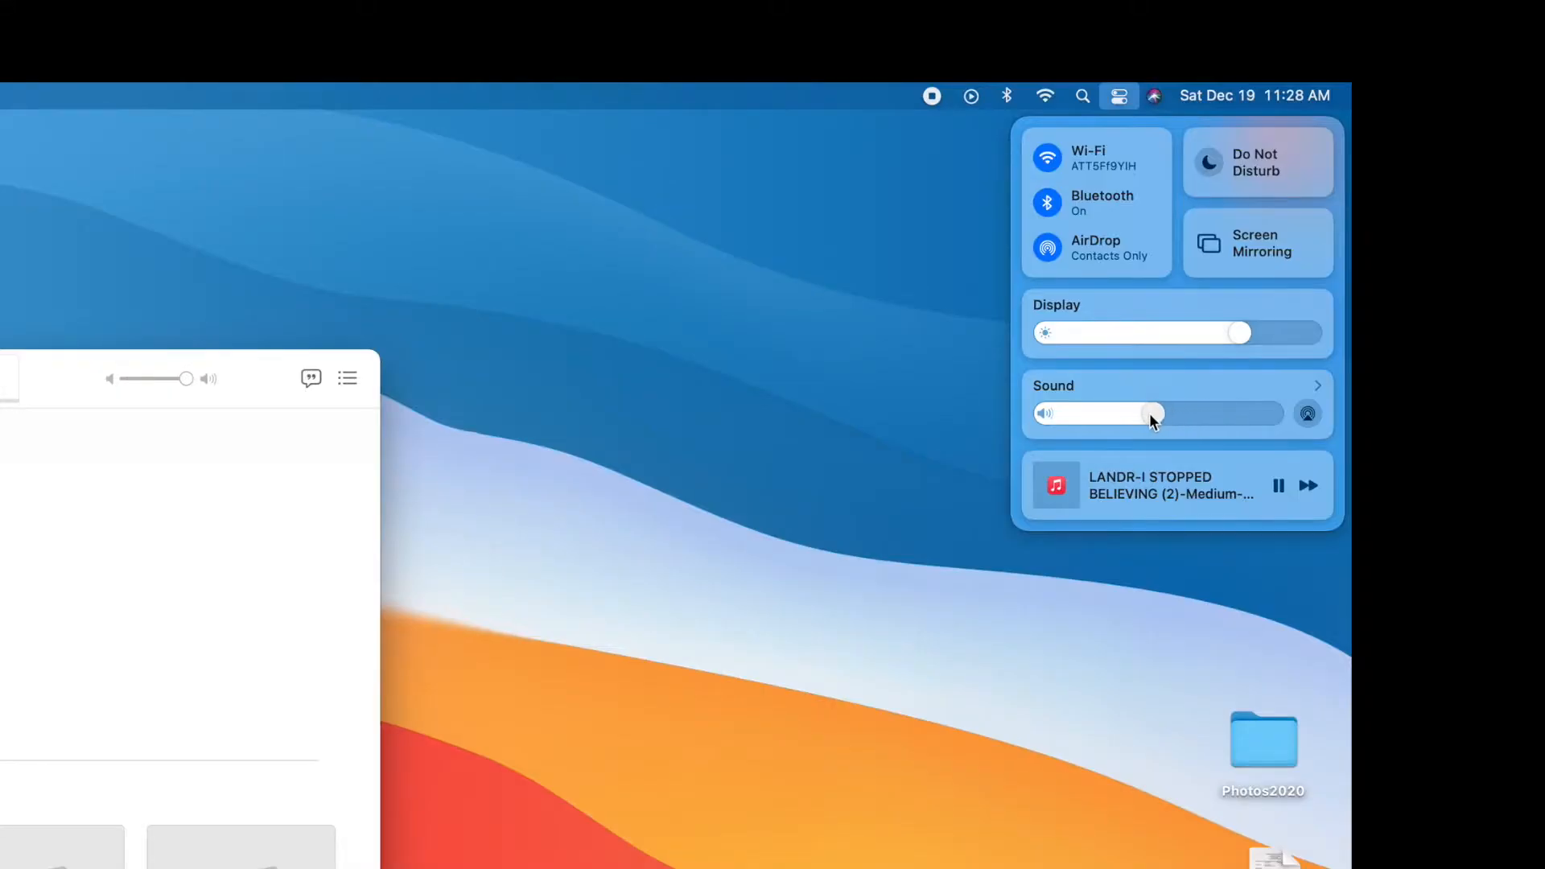
drag(1153, 413, 1059, 413)
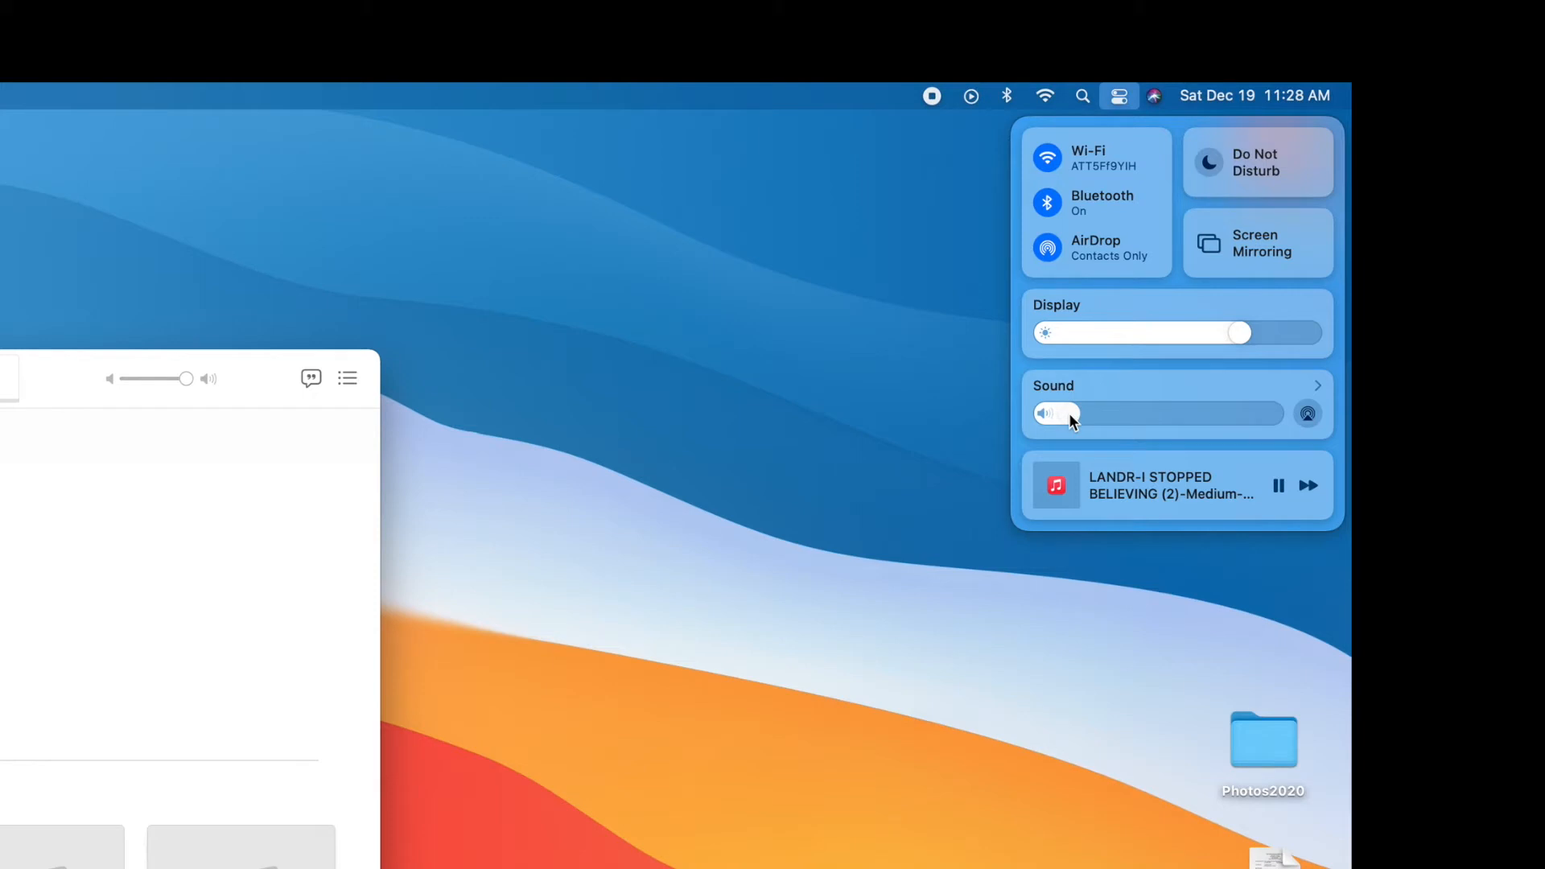
drag(1059, 412, 1173, 413)
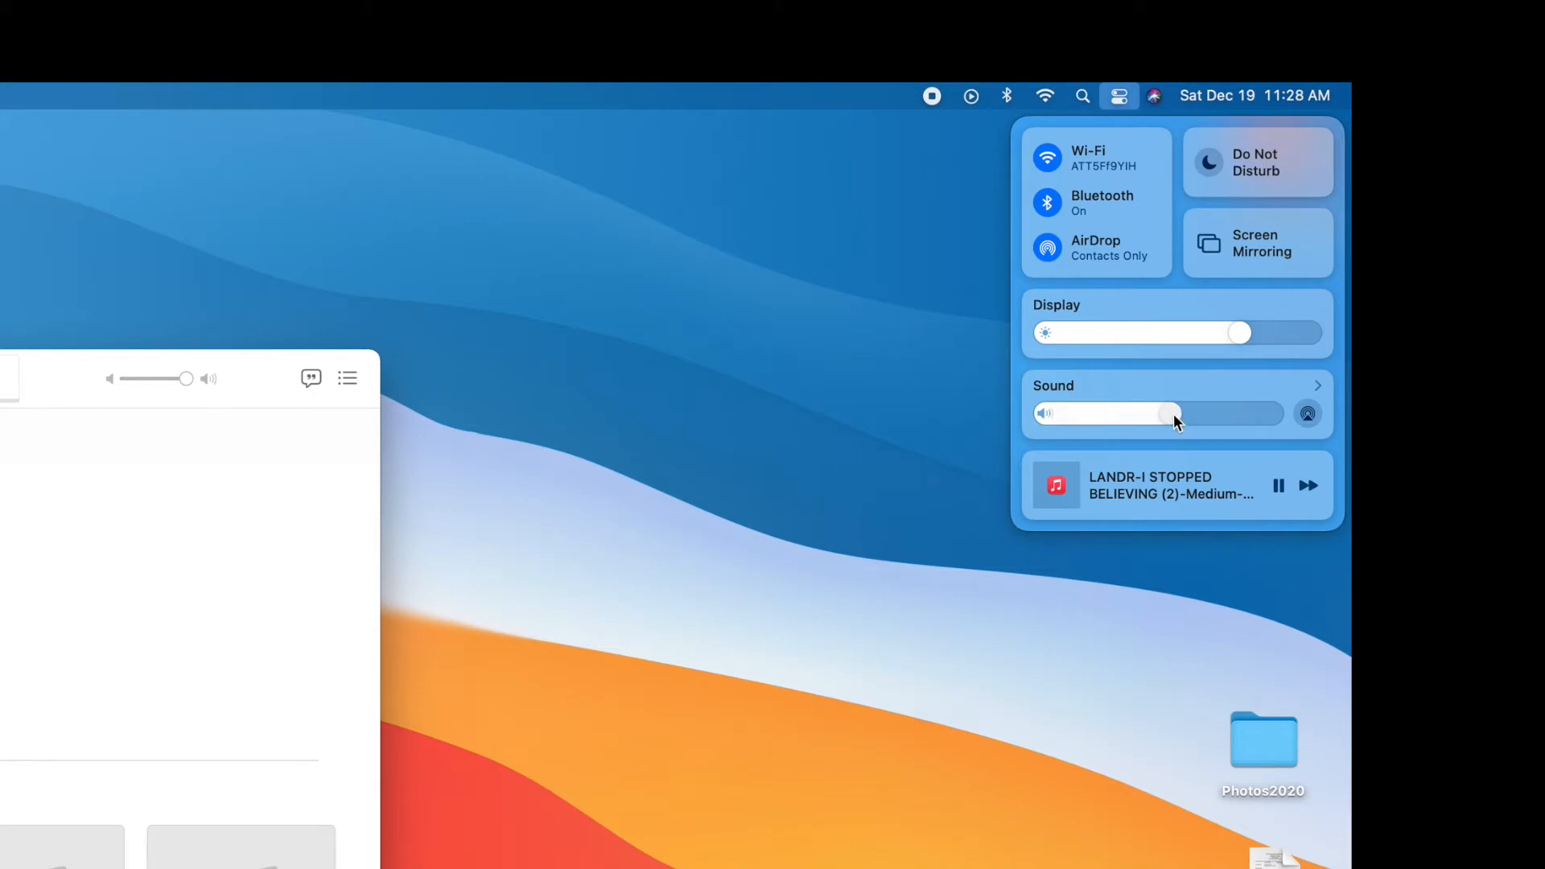
drag(1171, 413, 1239, 413)
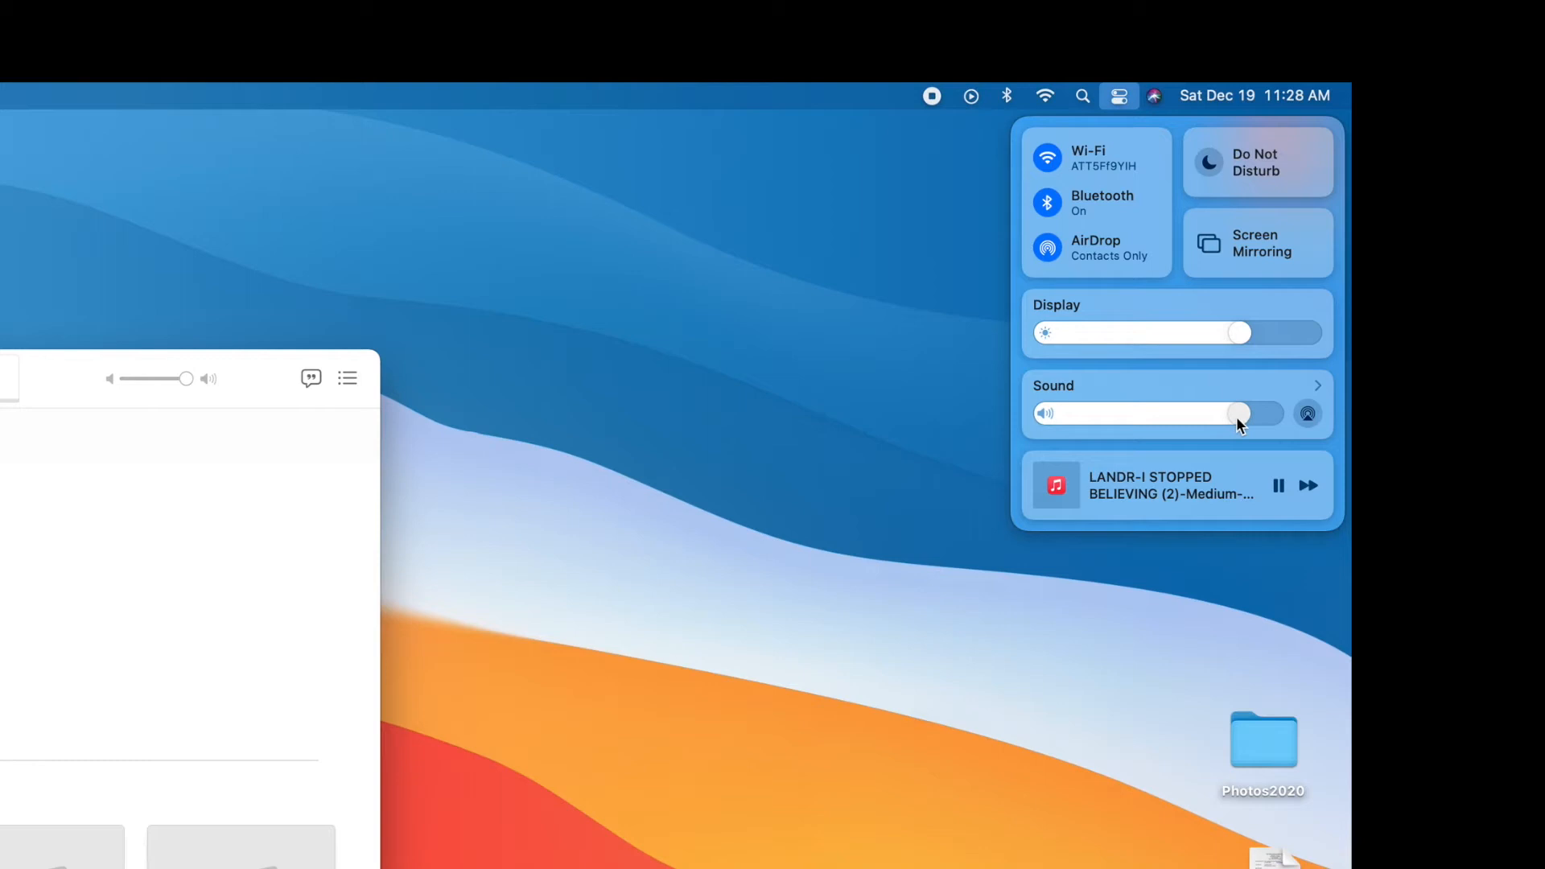
drag(1239, 412, 1132, 412)
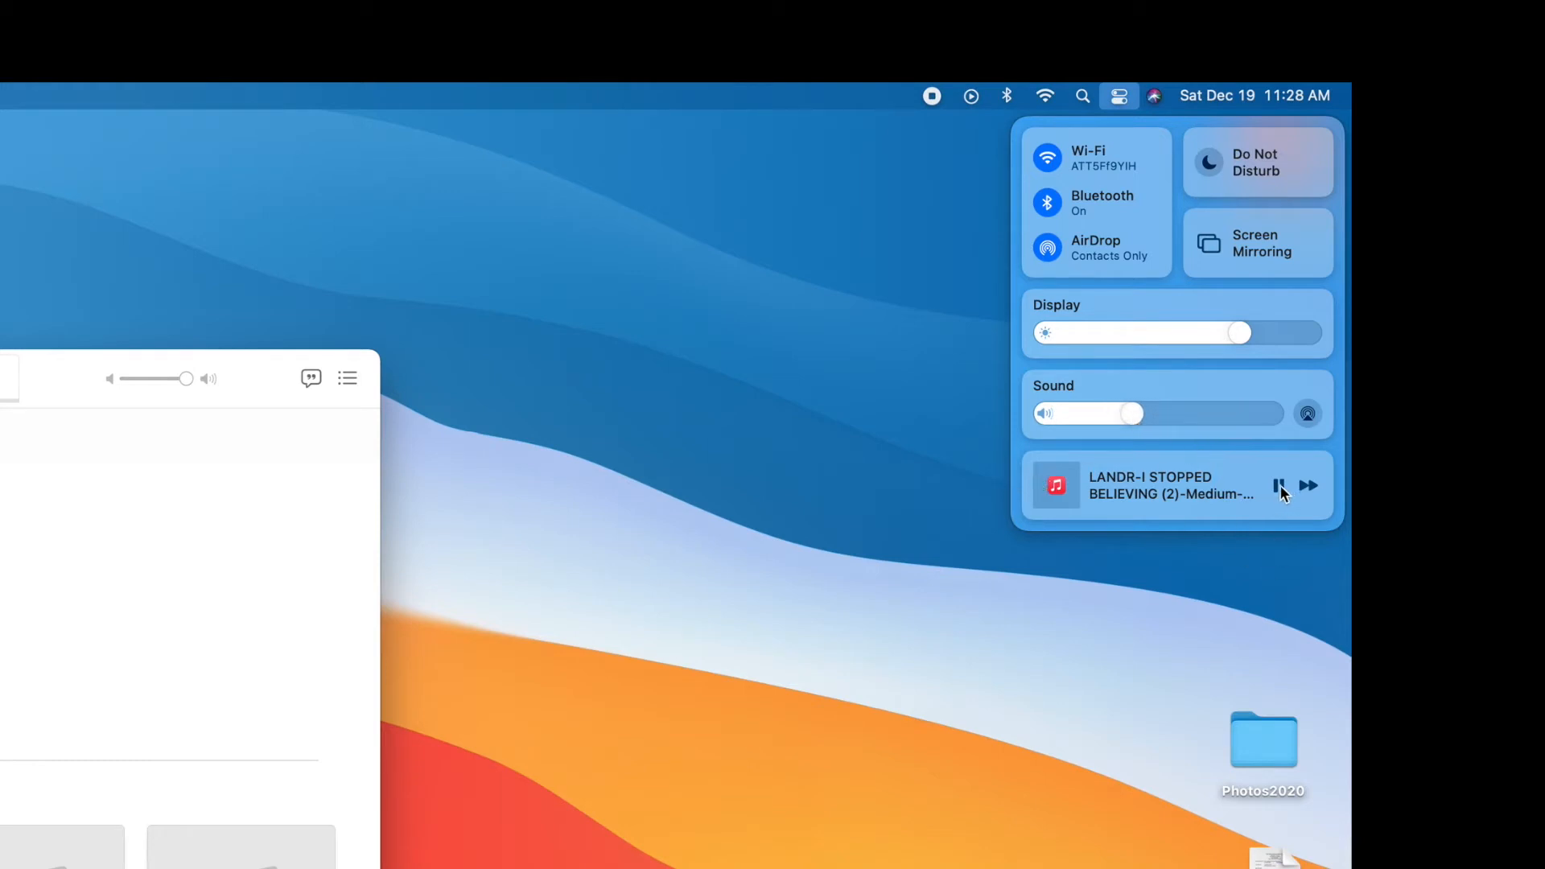
click(1278, 485)
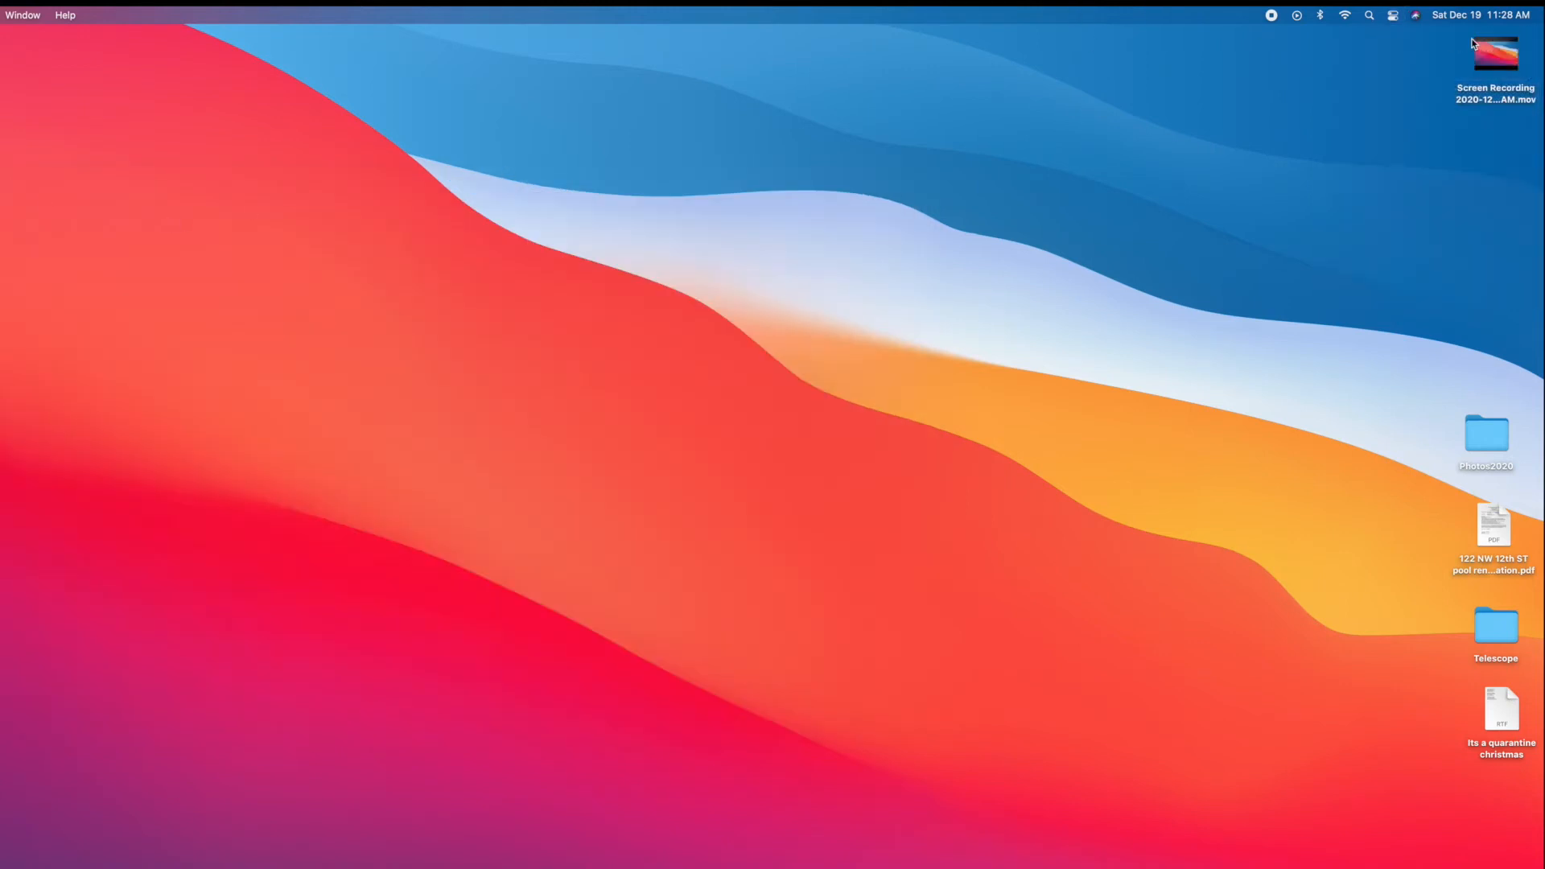
Open Sound Preferences from Control Center's sound module
click(1391, 14)
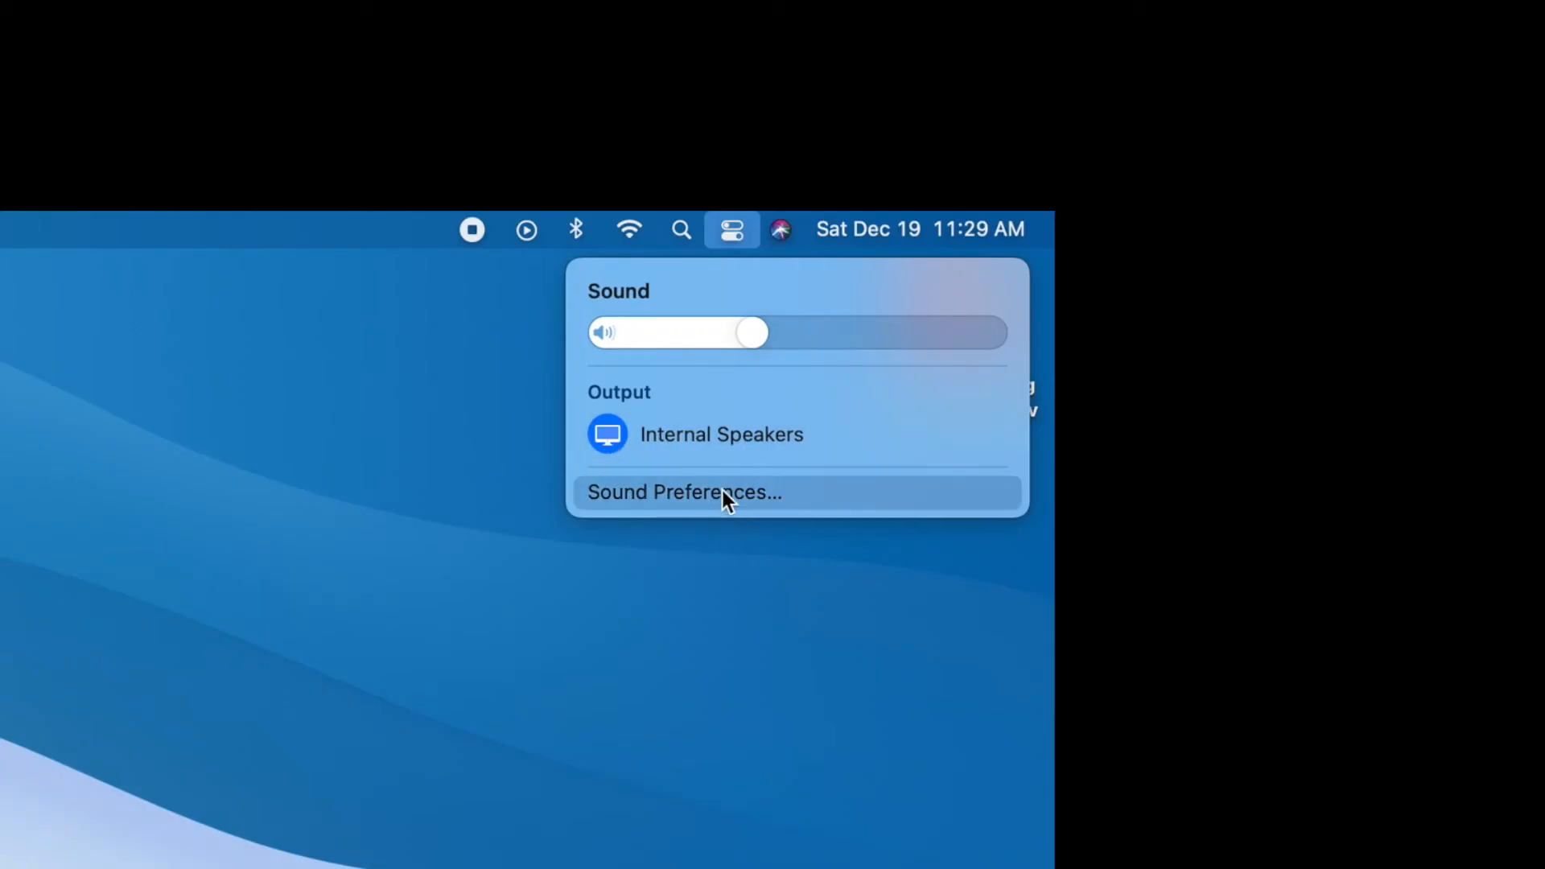
click(684, 492)
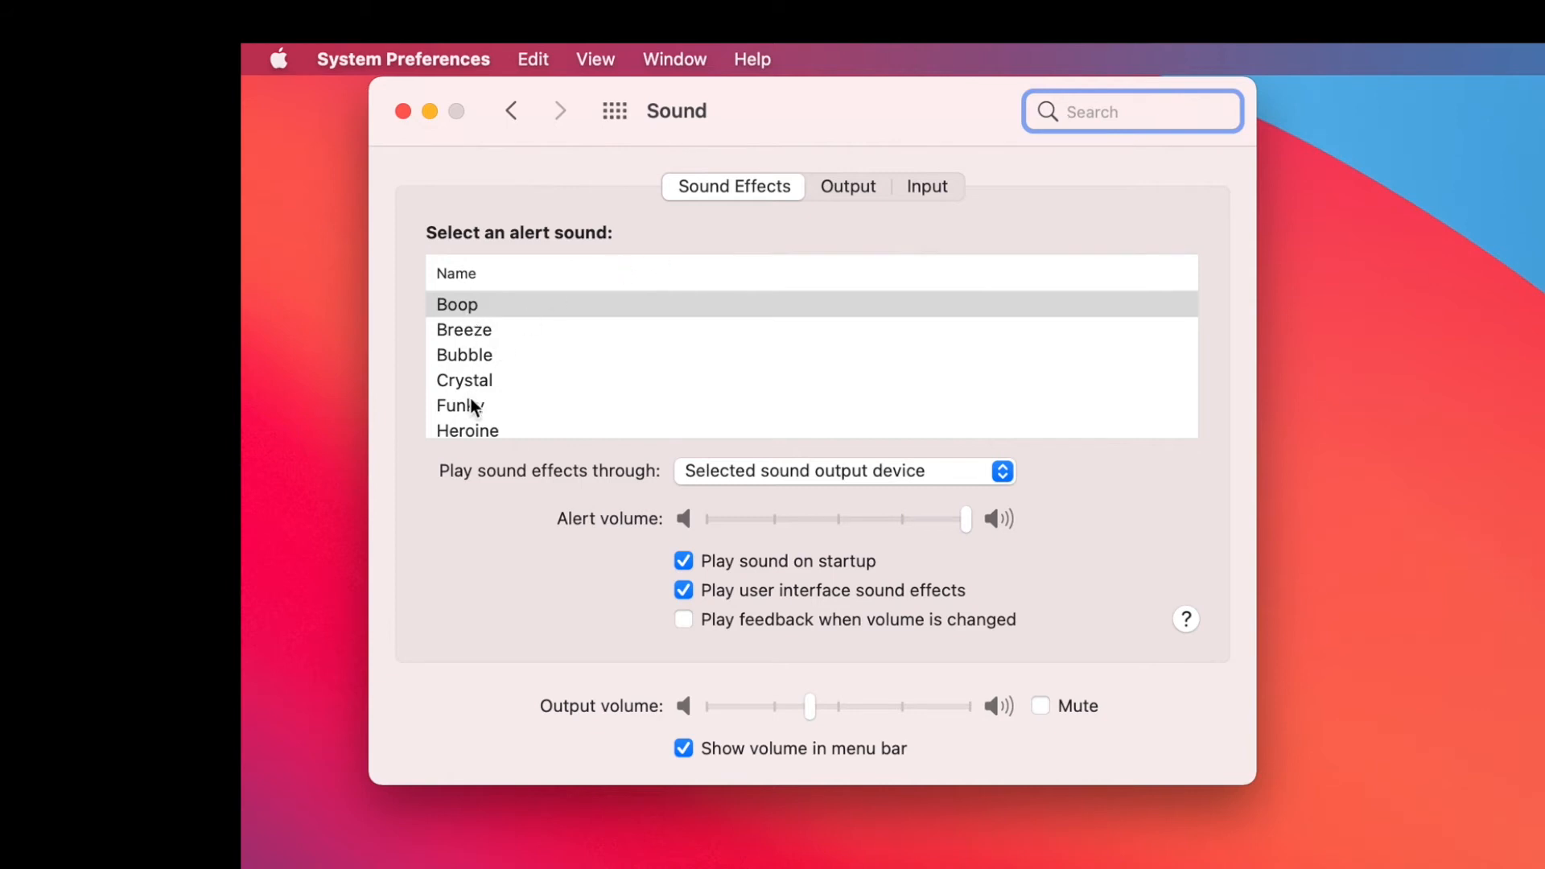
Review the Output tab's Internal Speakers and balance, then switch to the Input tab
click(847, 186)
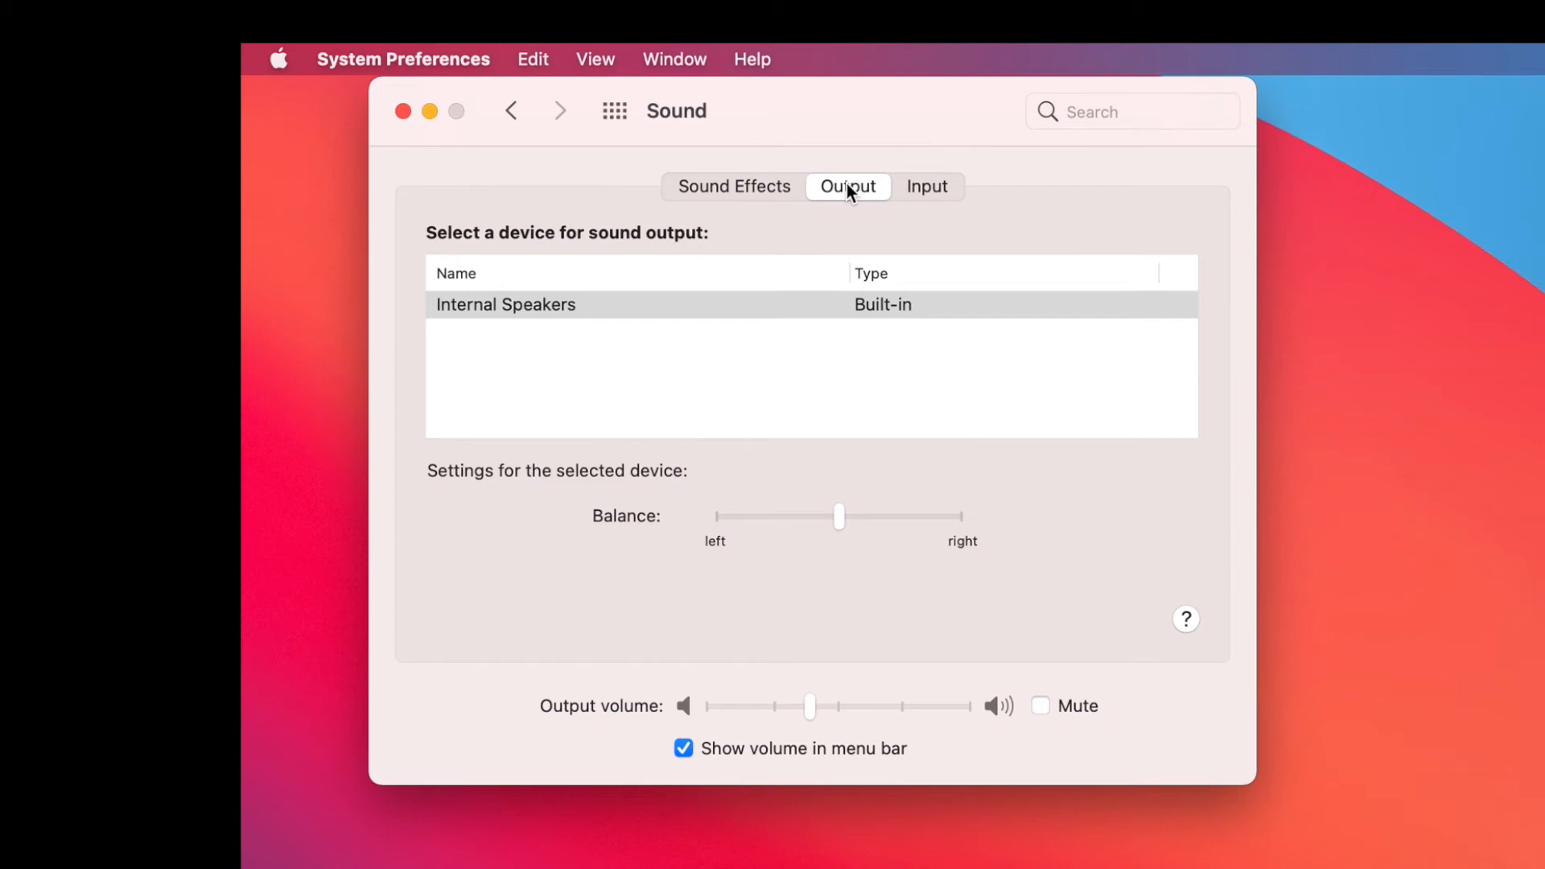
mouse_move(720, 539)
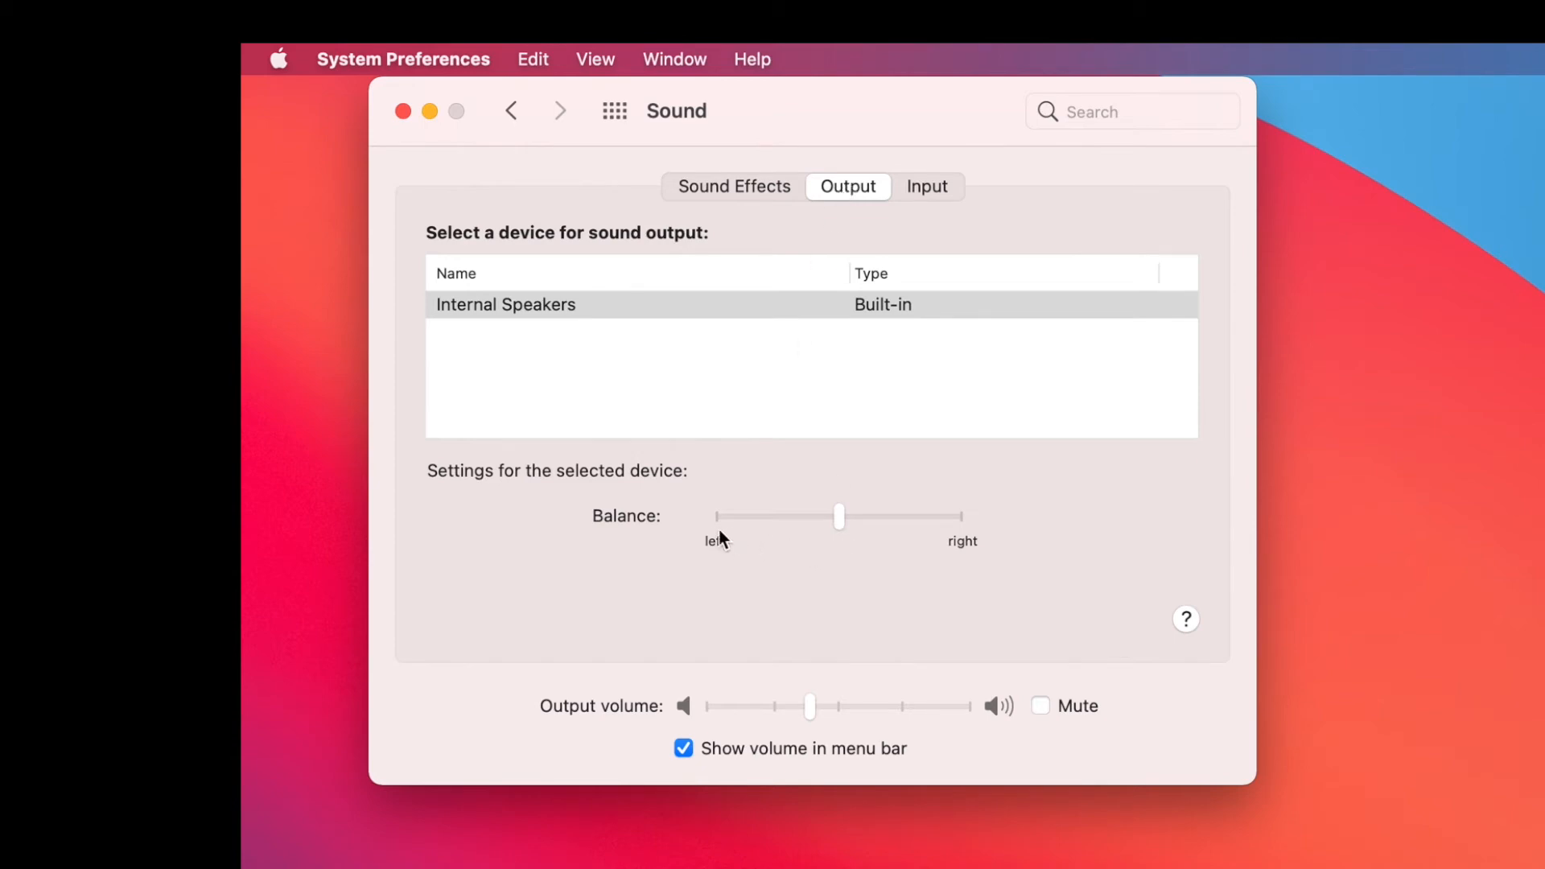
mouse_move(743, 720)
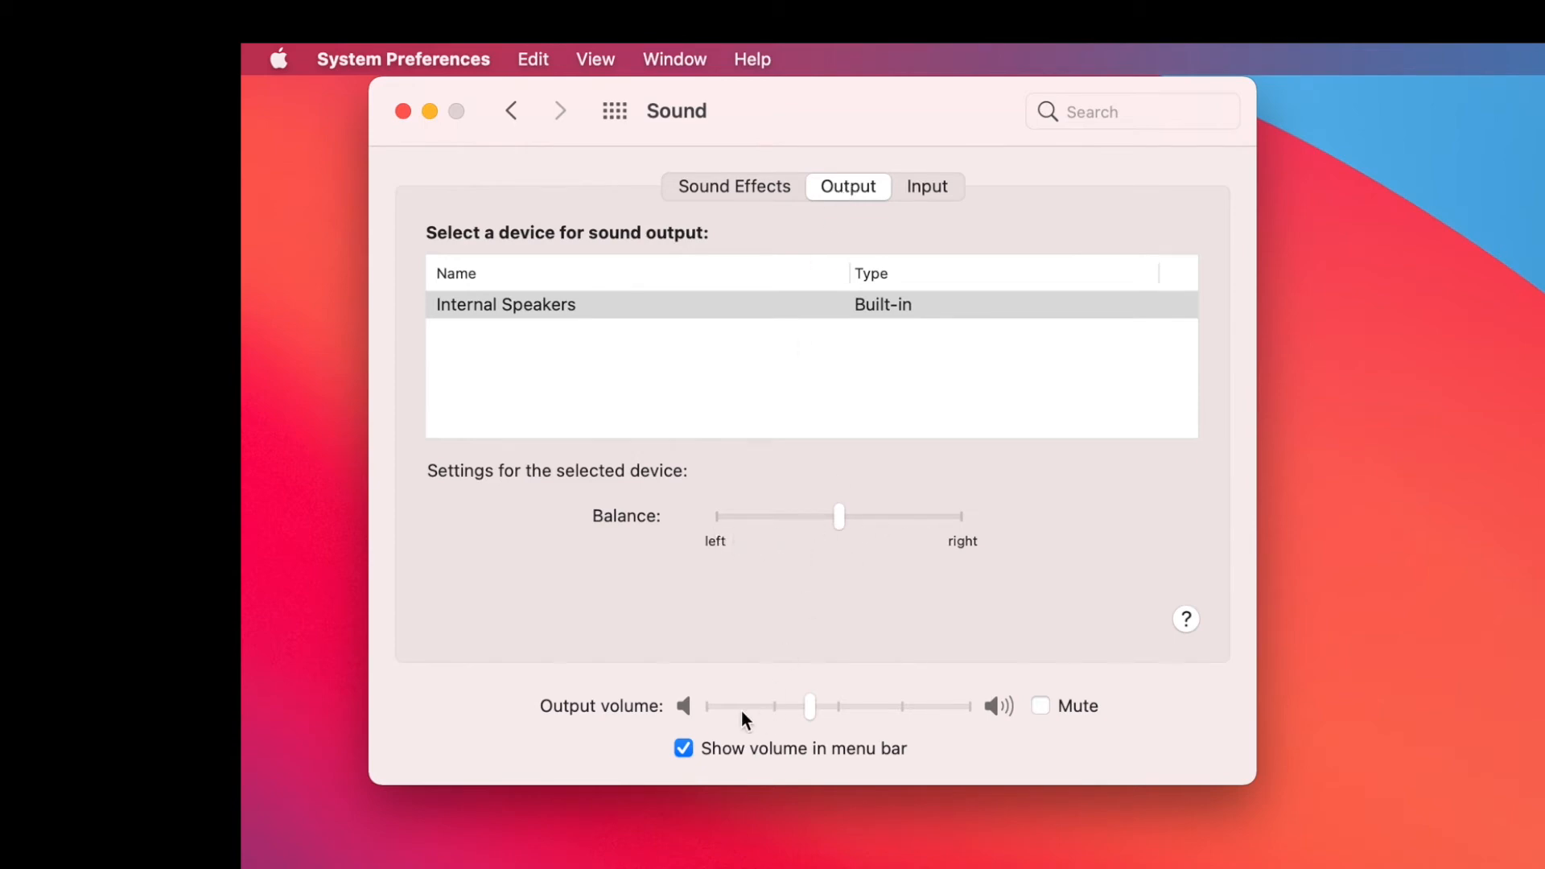
click(925, 186)
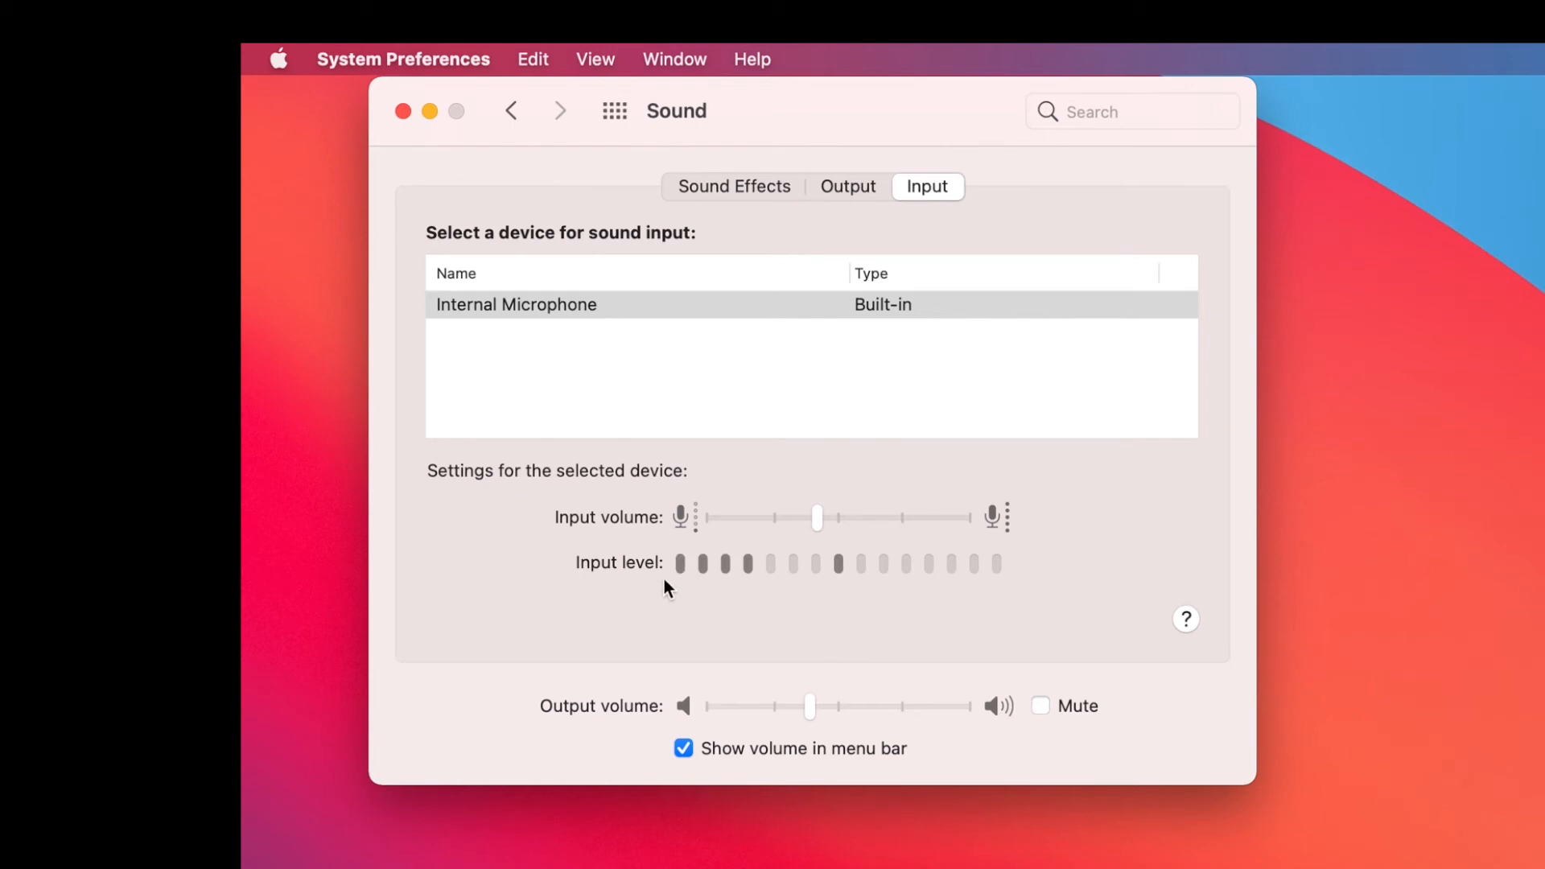
mouse_move(942, 596)
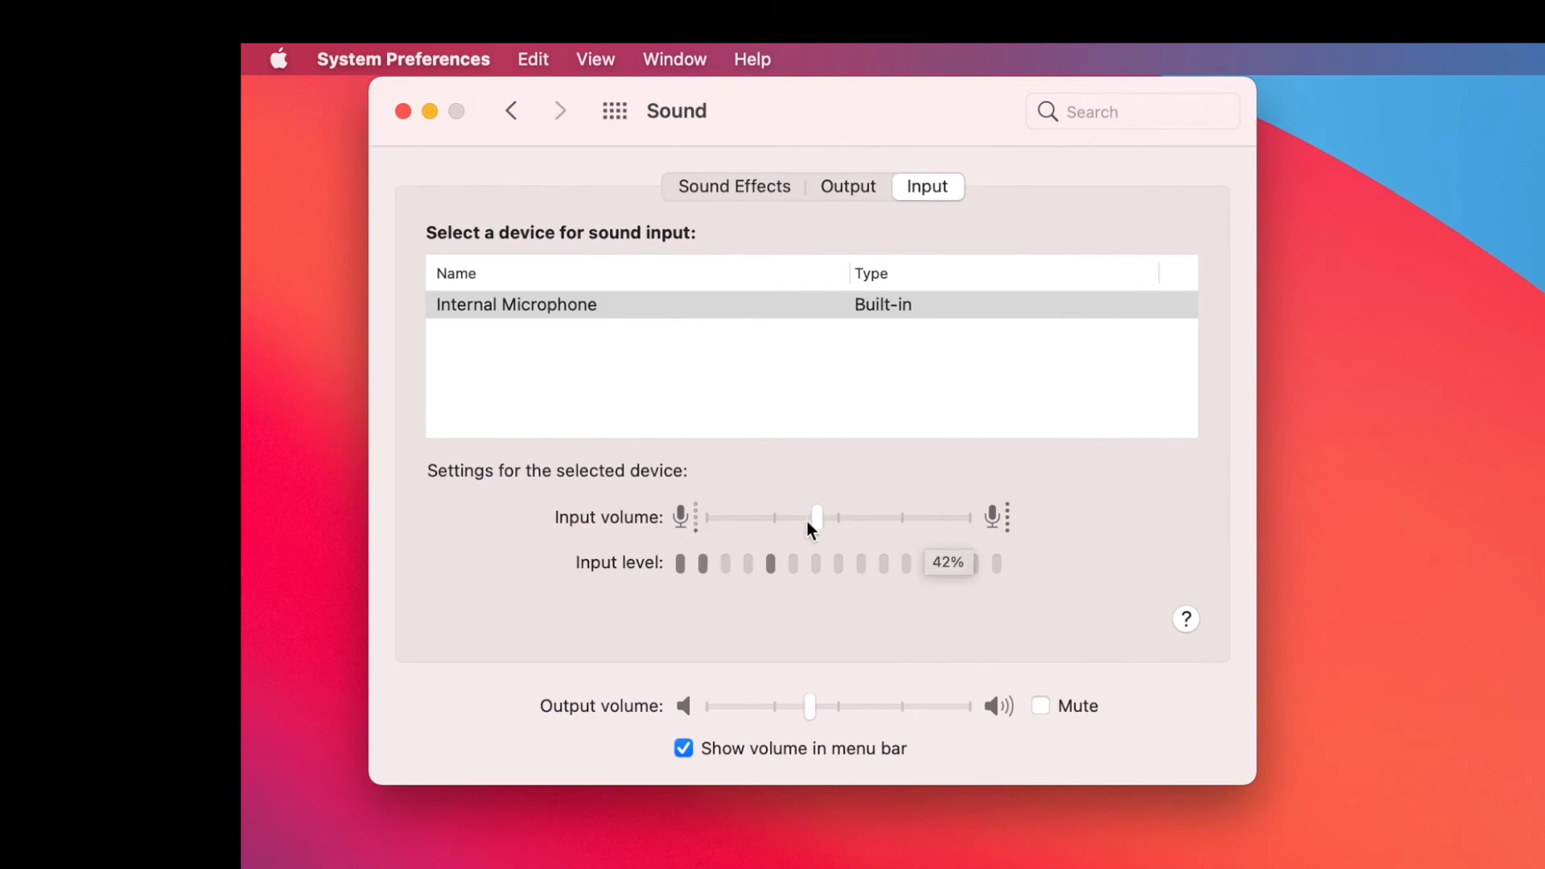
Raise the Internal Microphone input volume slightly, then ease it back to roughly middle
drag(816, 516, 828, 516)
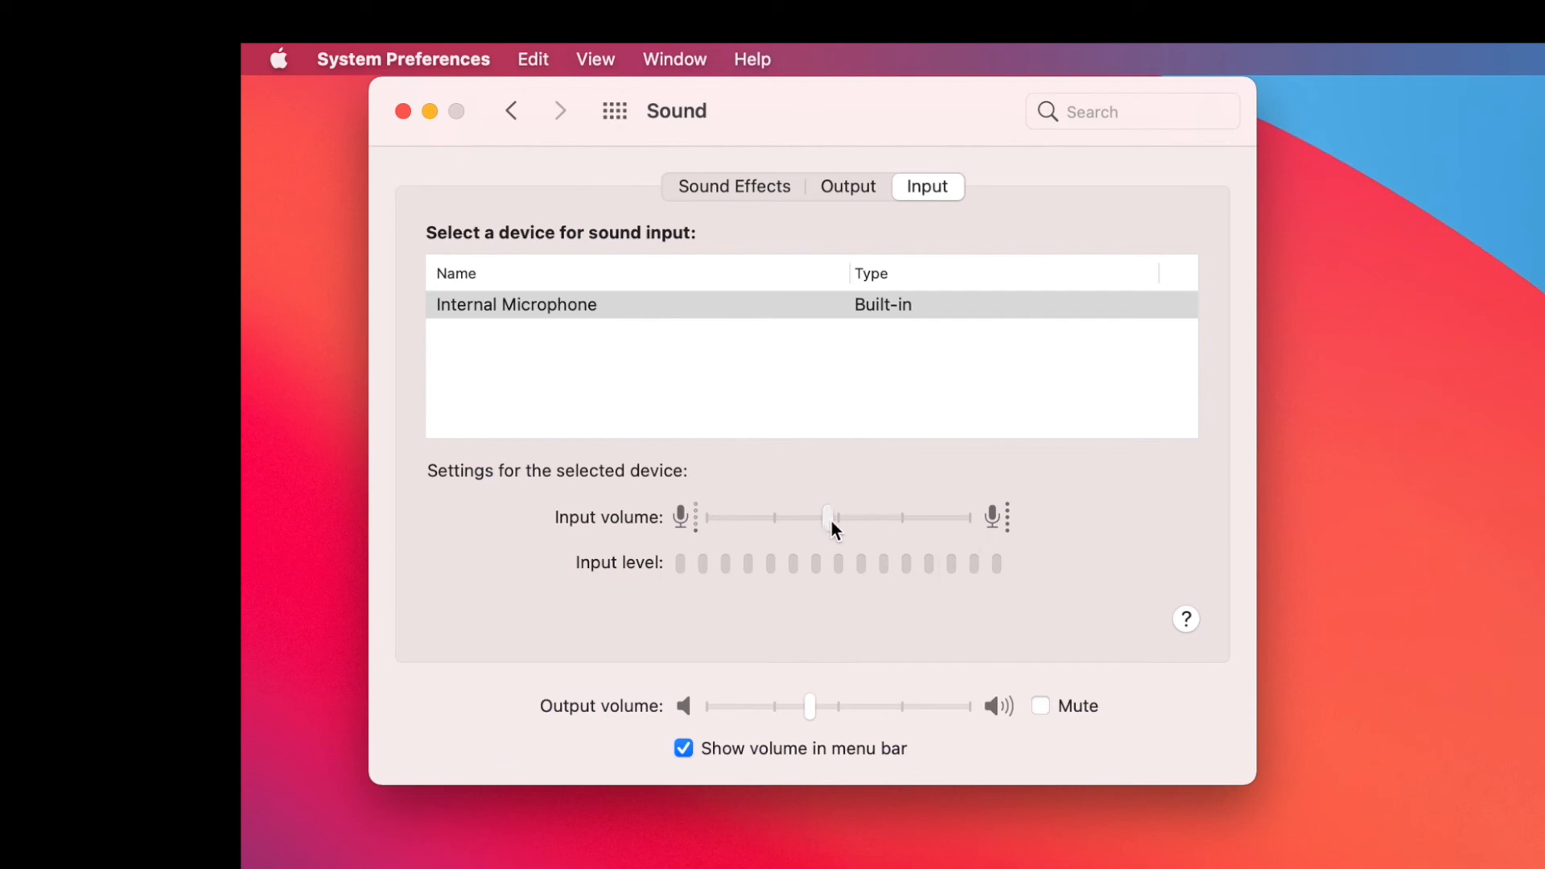
drag(828, 516, 821, 516)
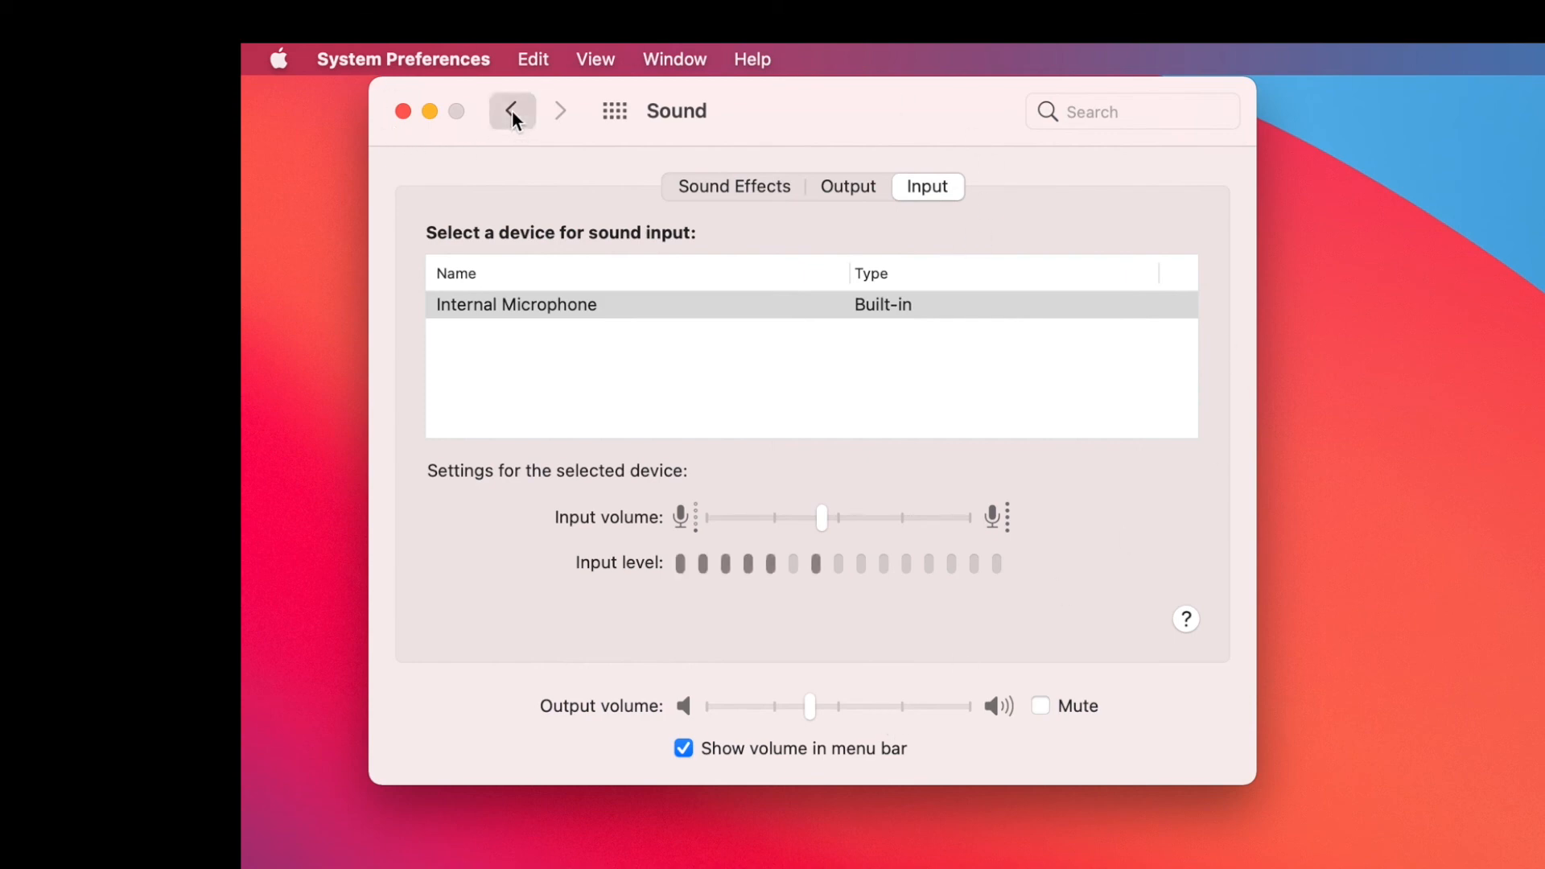
Go back to all preferences, return to Sound, then close System Preferences
click(512, 110)
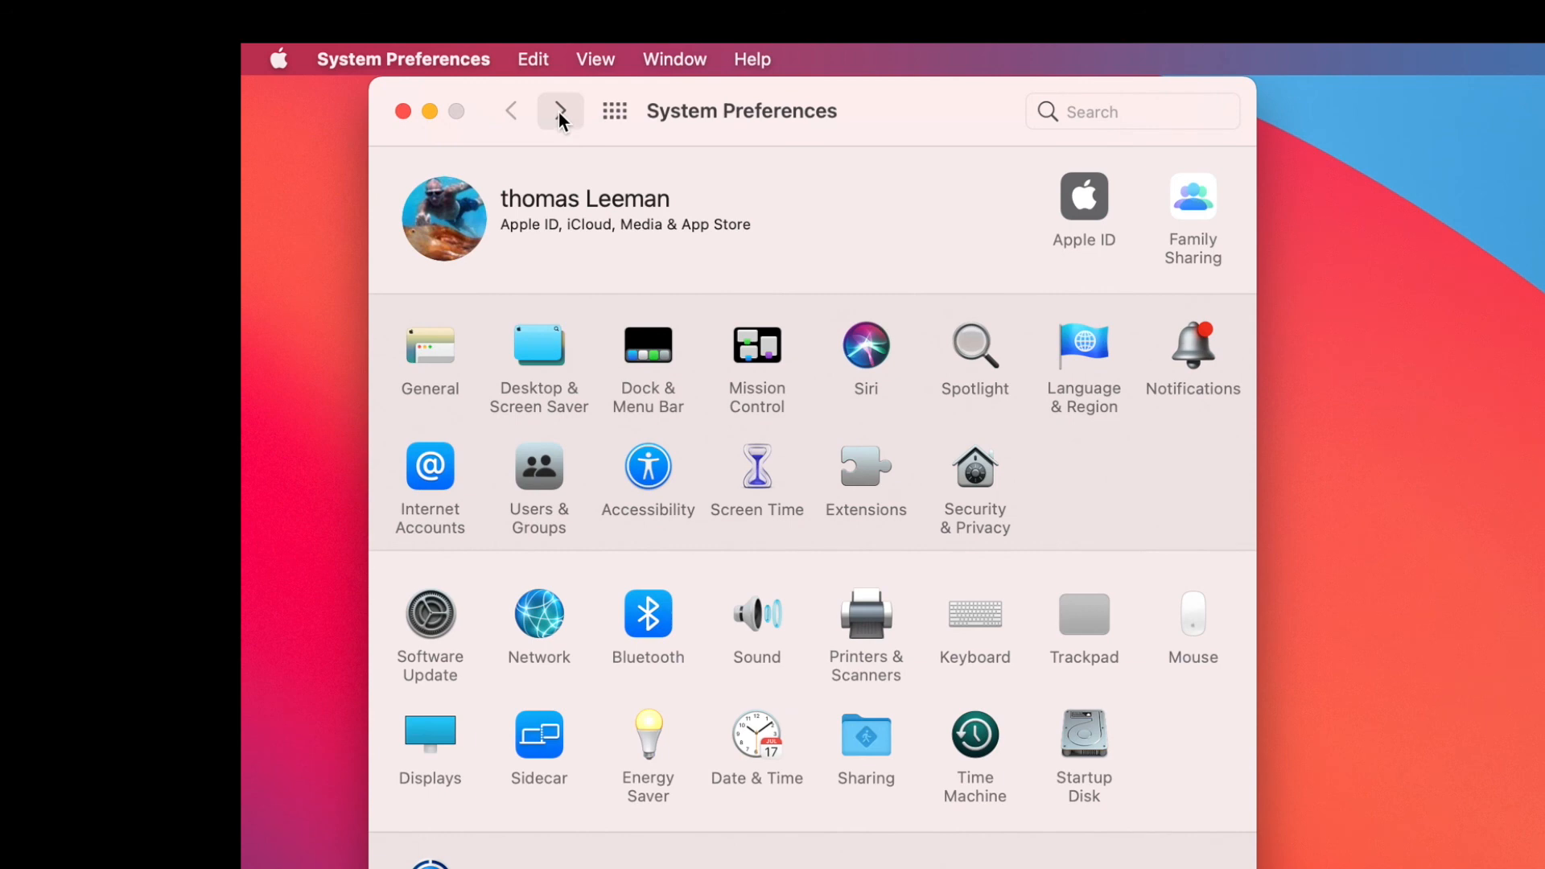
click(755, 614)
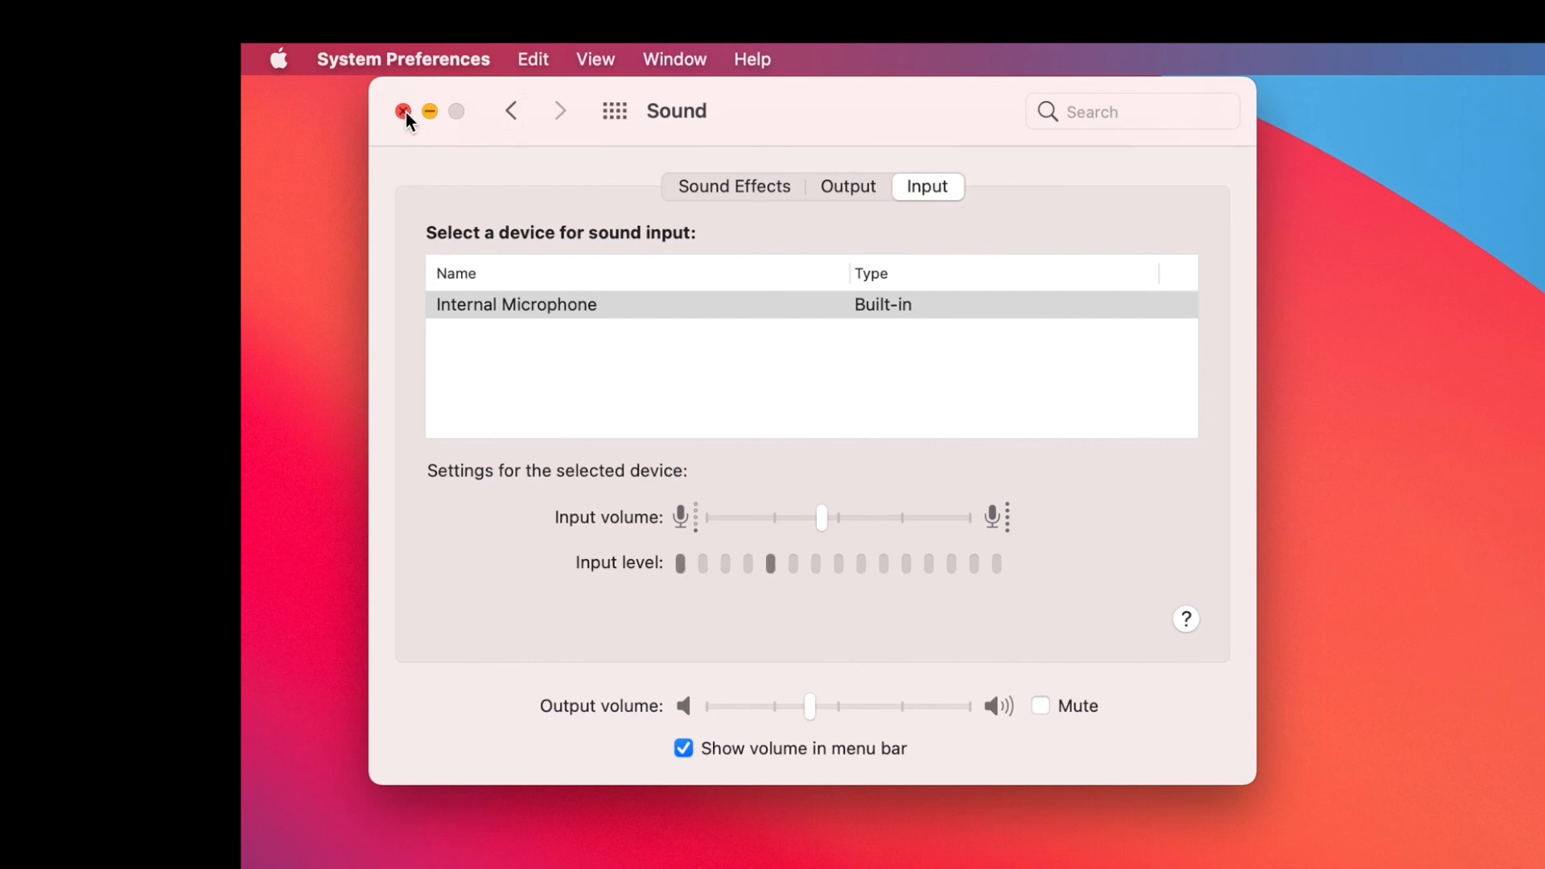
click(403, 110)
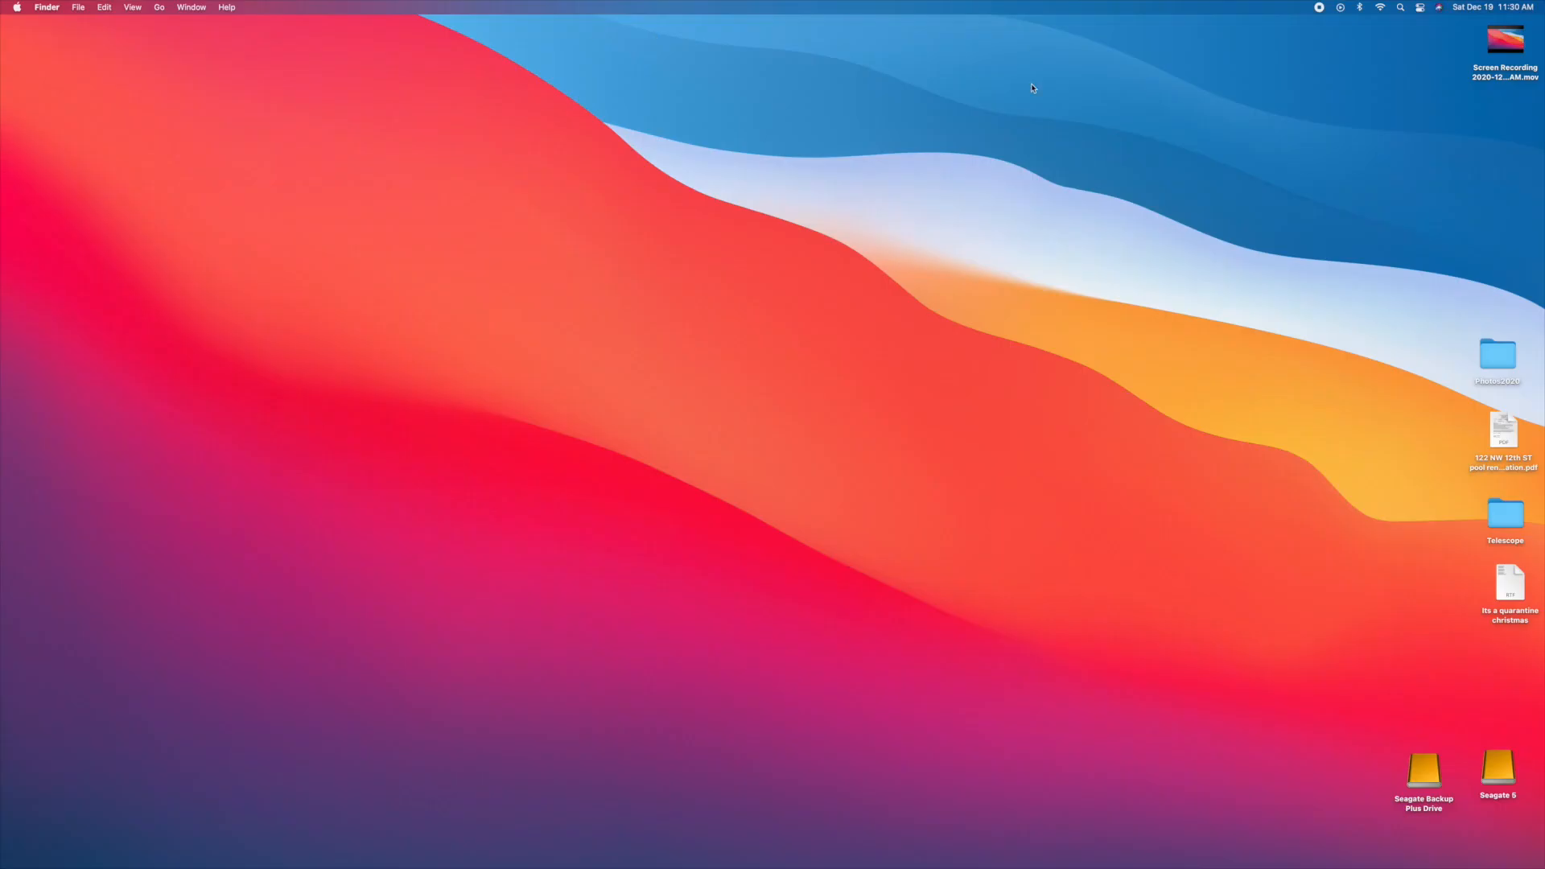